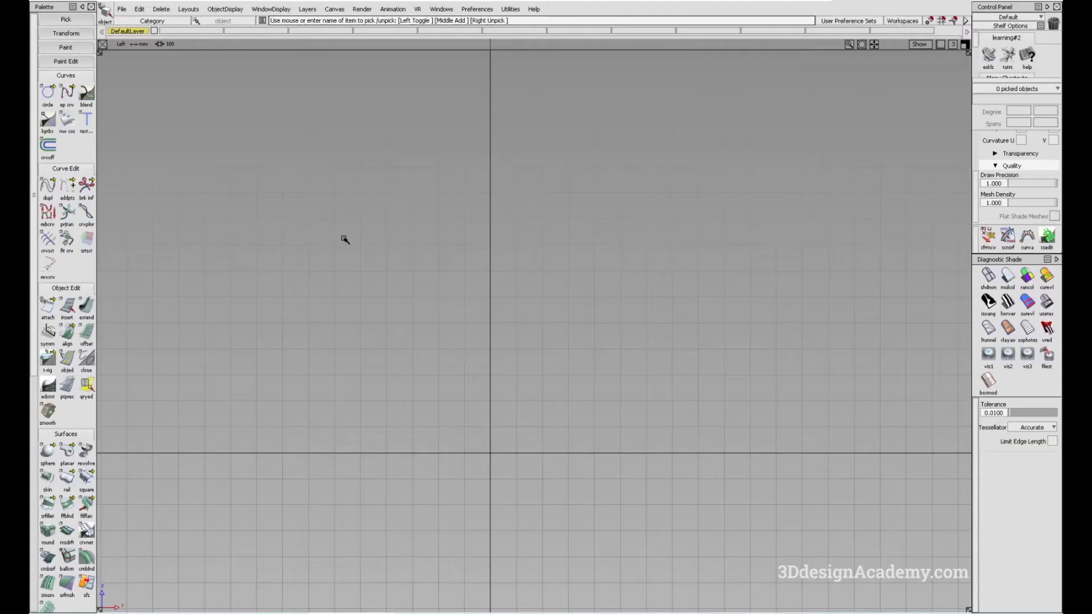
mouse_move(162, 166)
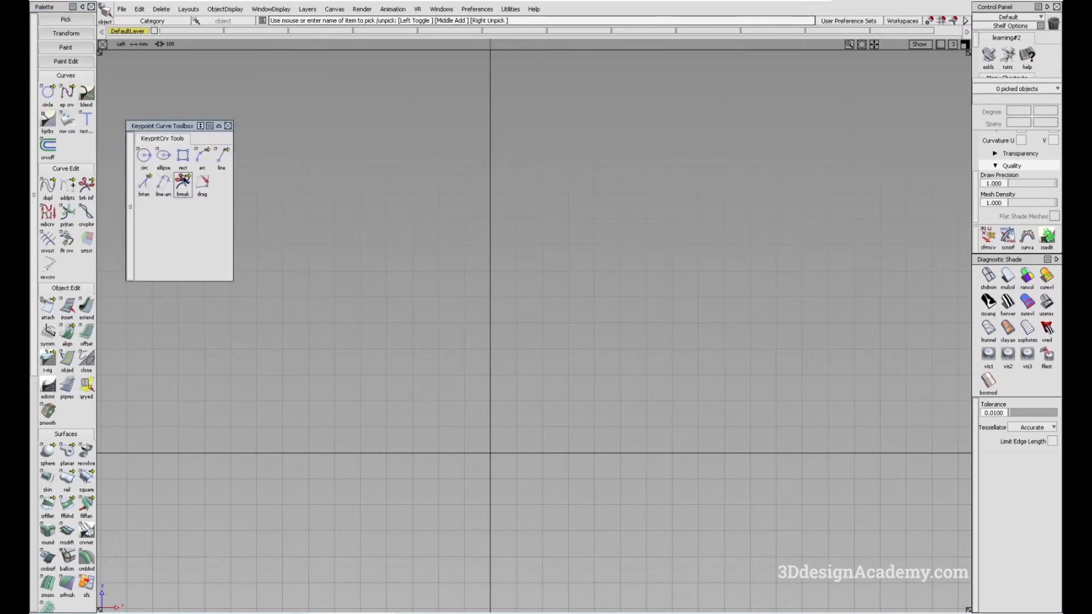
Hover the Line Tangent to Curve tool in the Keypoint Curve Toolbox to read its description
left_click(143, 182)
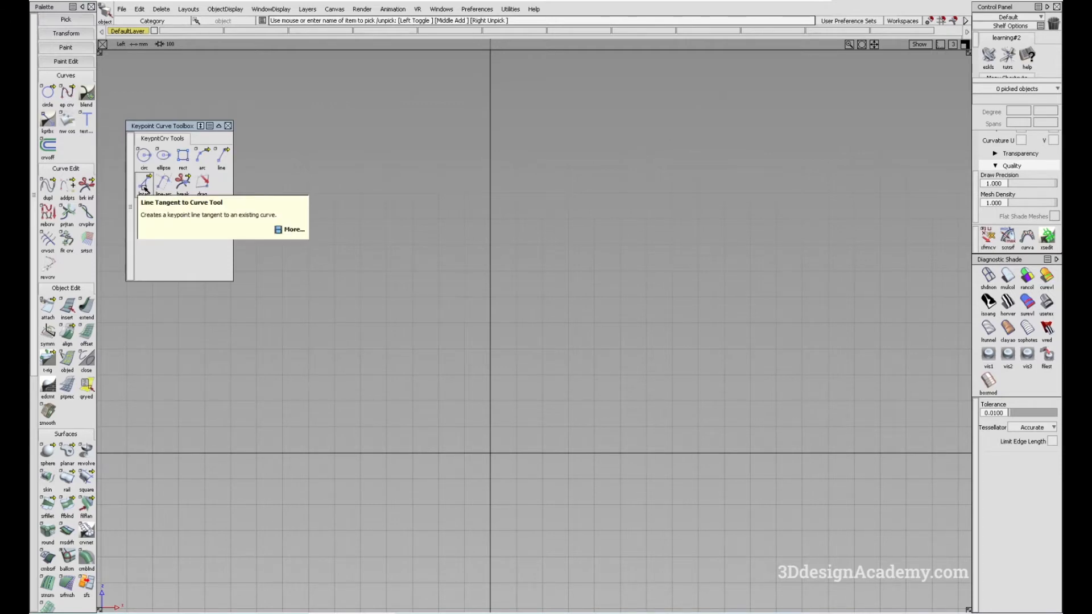
mouse_move(68, 94)
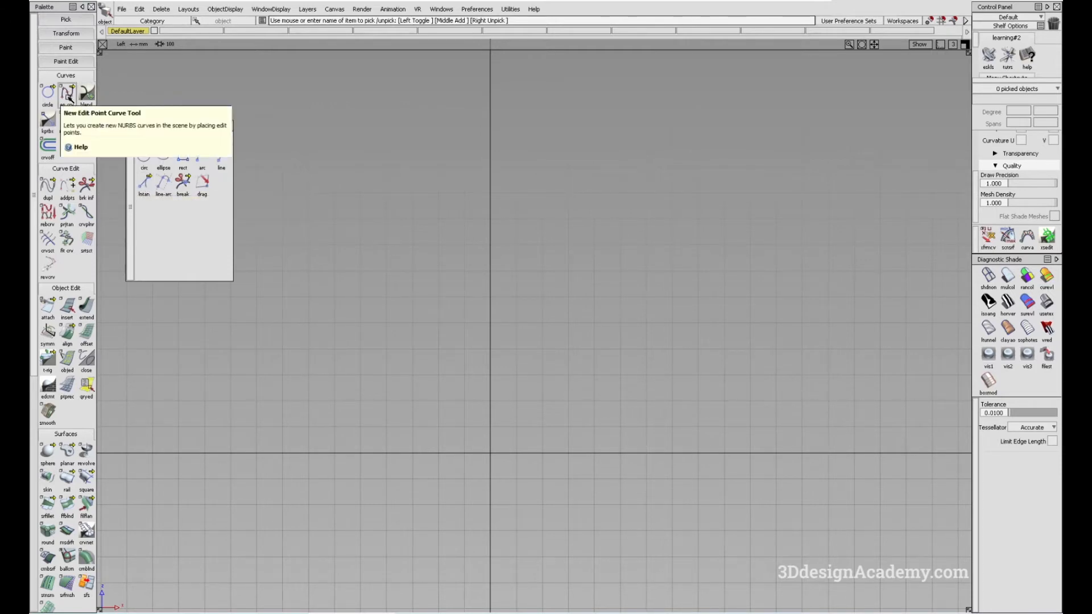
Draw a short vertical edit-point curve and an arched three-point curve to its right
left_click(67, 92)
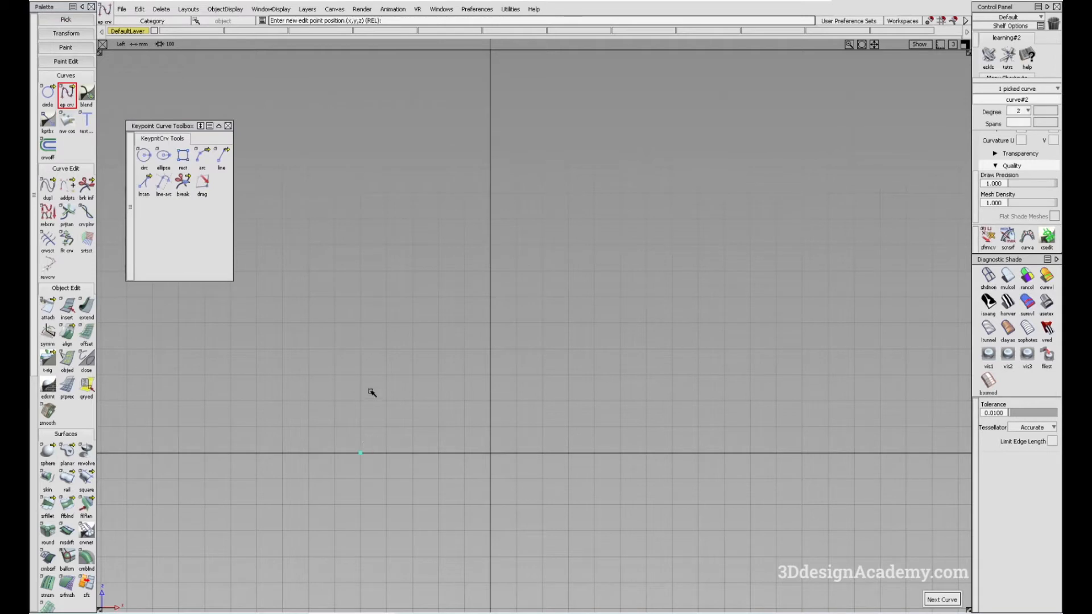
left_click(360, 347)
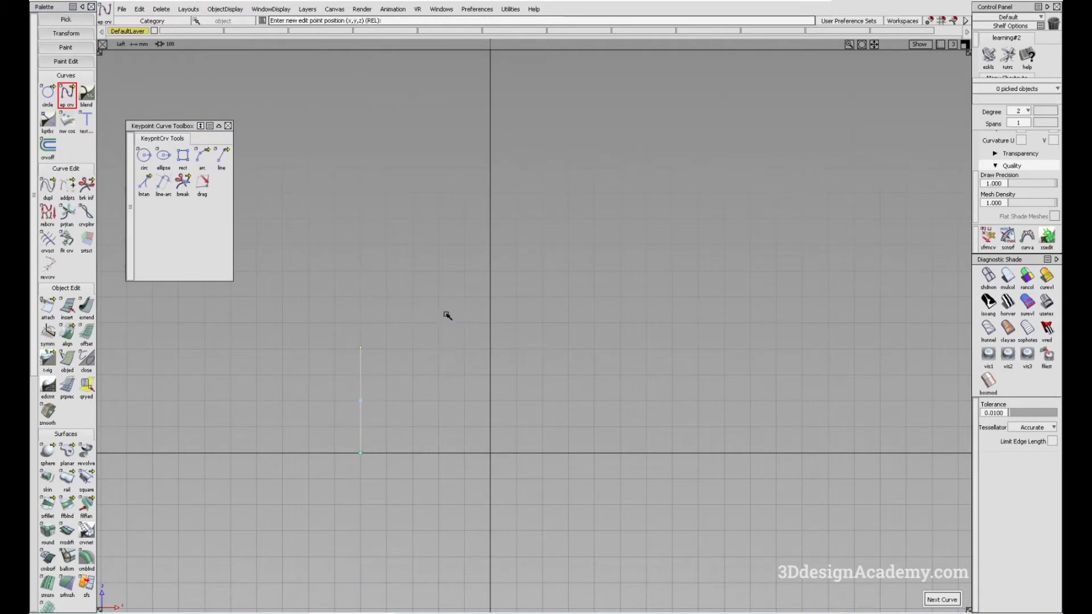
left_click(569, 345)
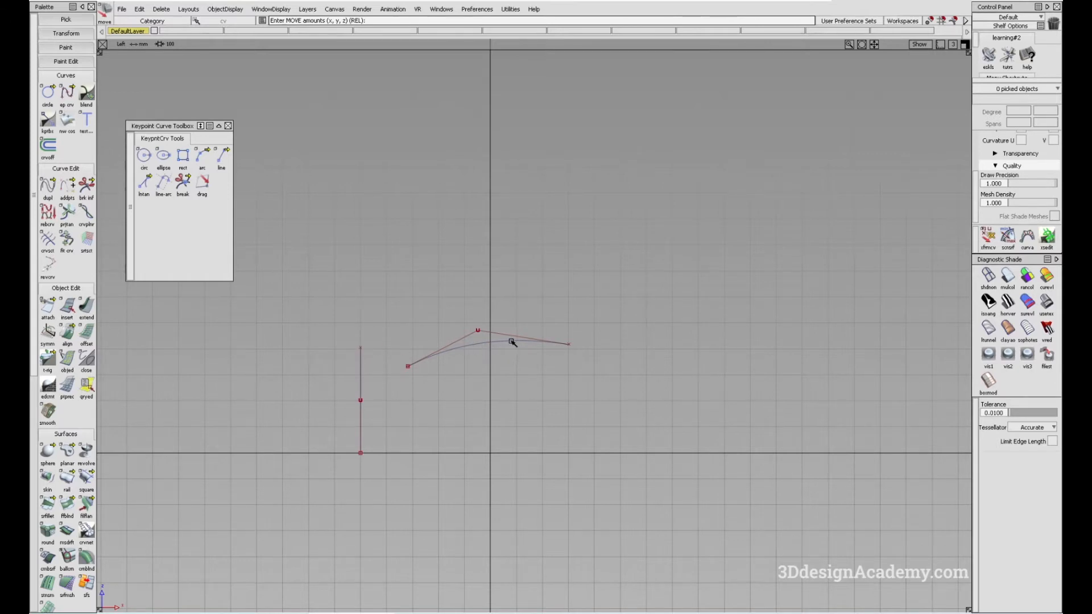
mouse_move(484, 341)
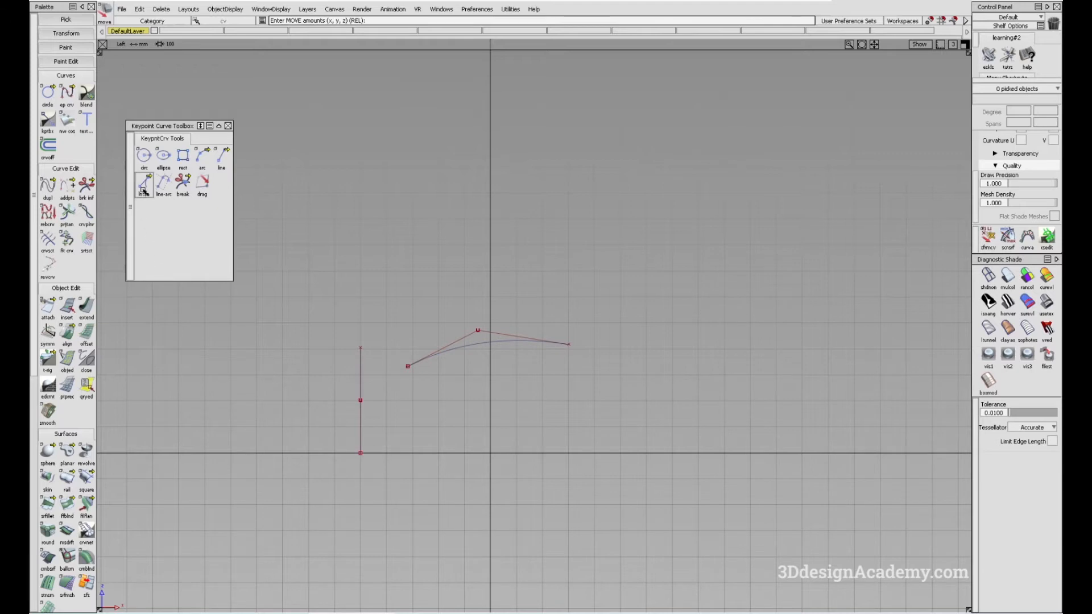
Draw a line from the vertical curve's top end tangent to the arched curve
left_click(143, 181)
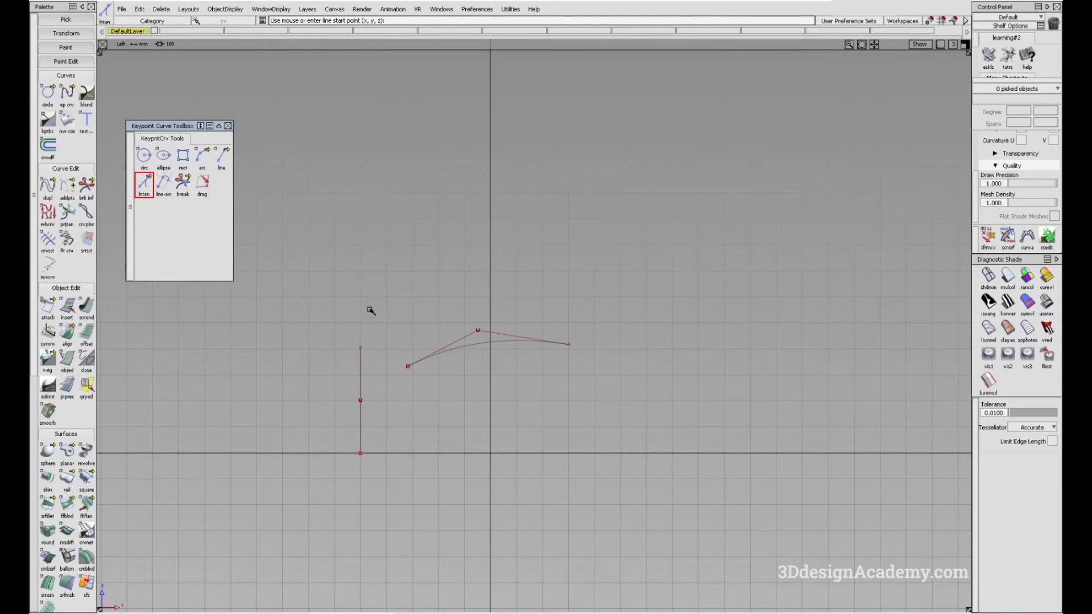
mouse_move(359, 339)
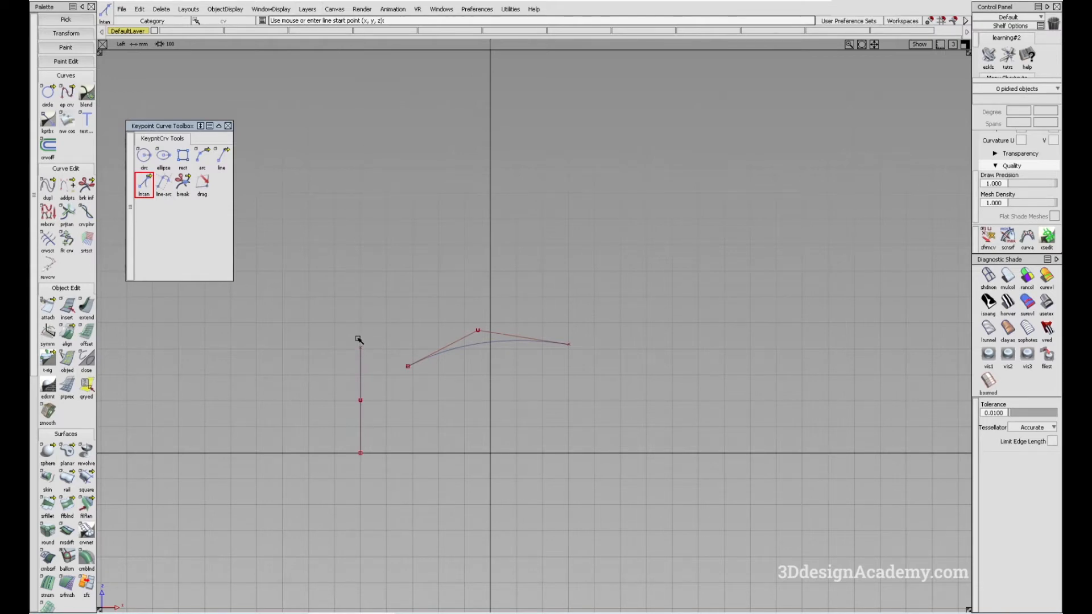
left_click(506, 342)
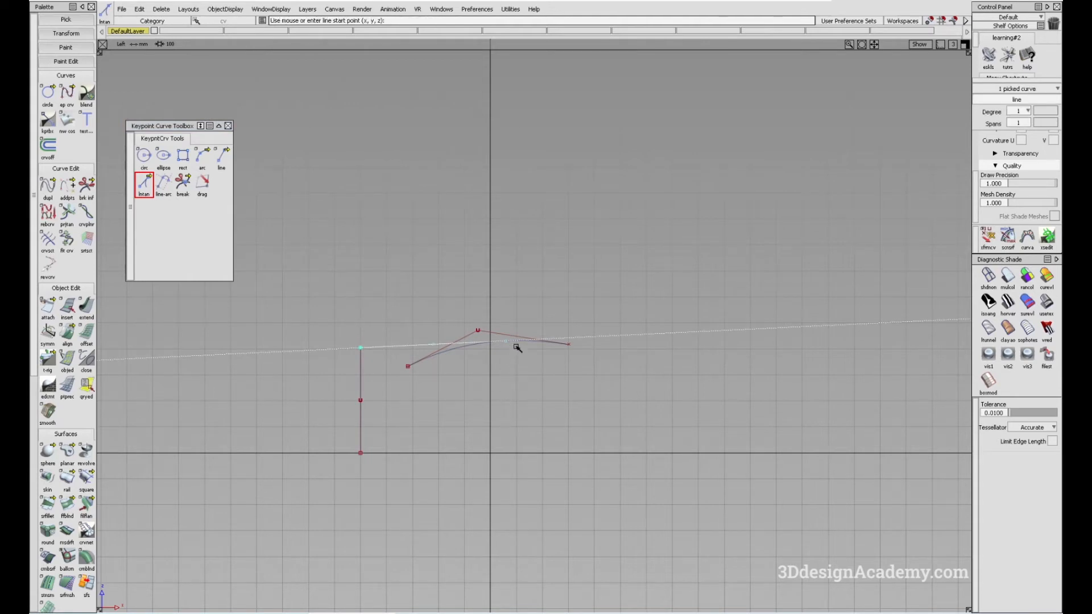
mouse_move(450, 347)
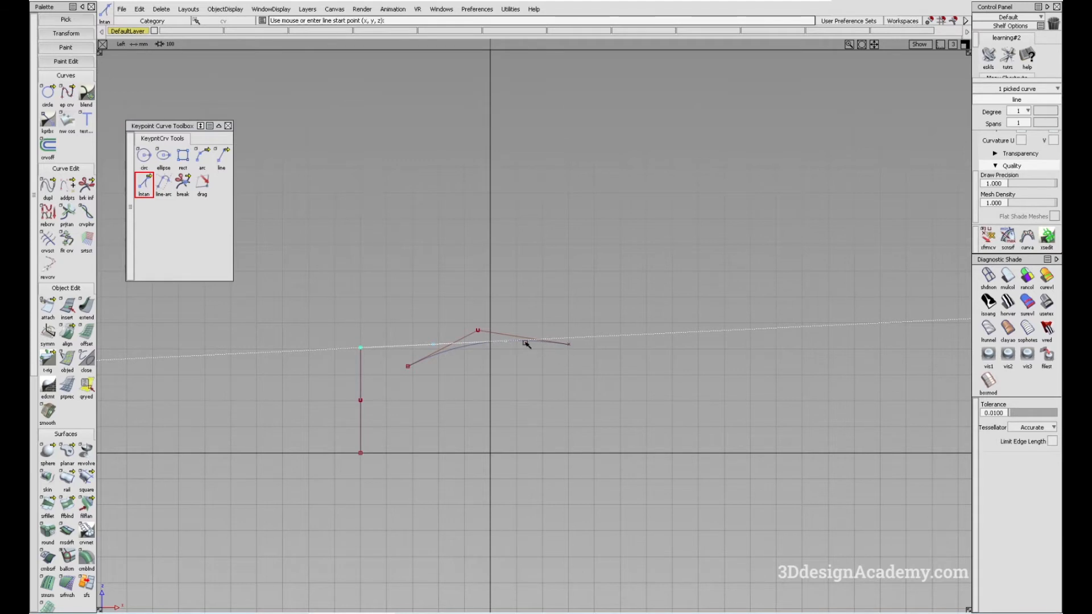
left_click(535, 340)
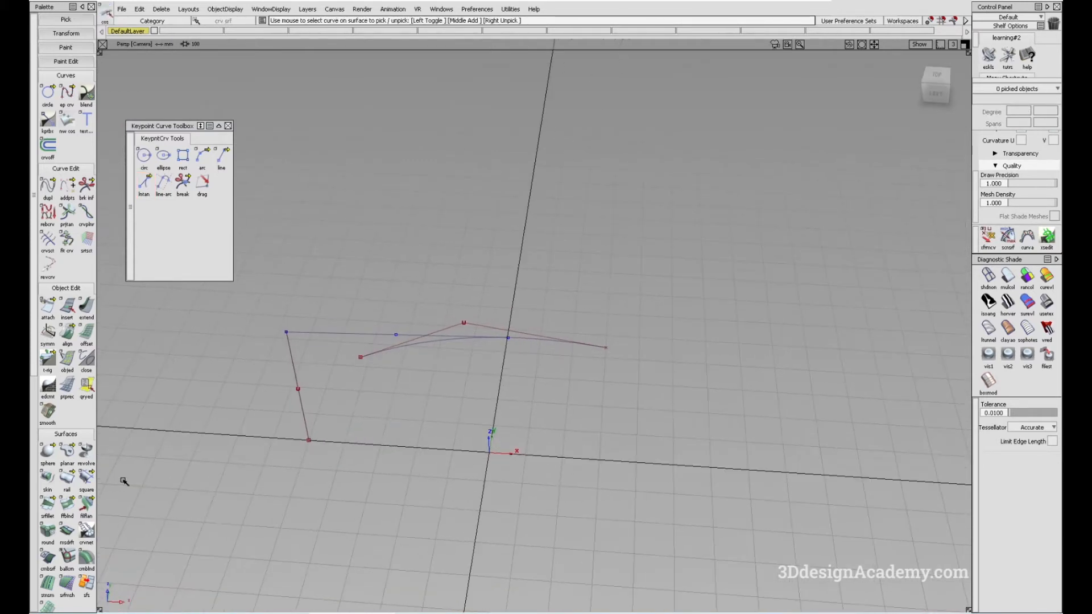
Build Multi-surface Draft surfaces from the tangent line and the arched curve
left_click(67, 528)
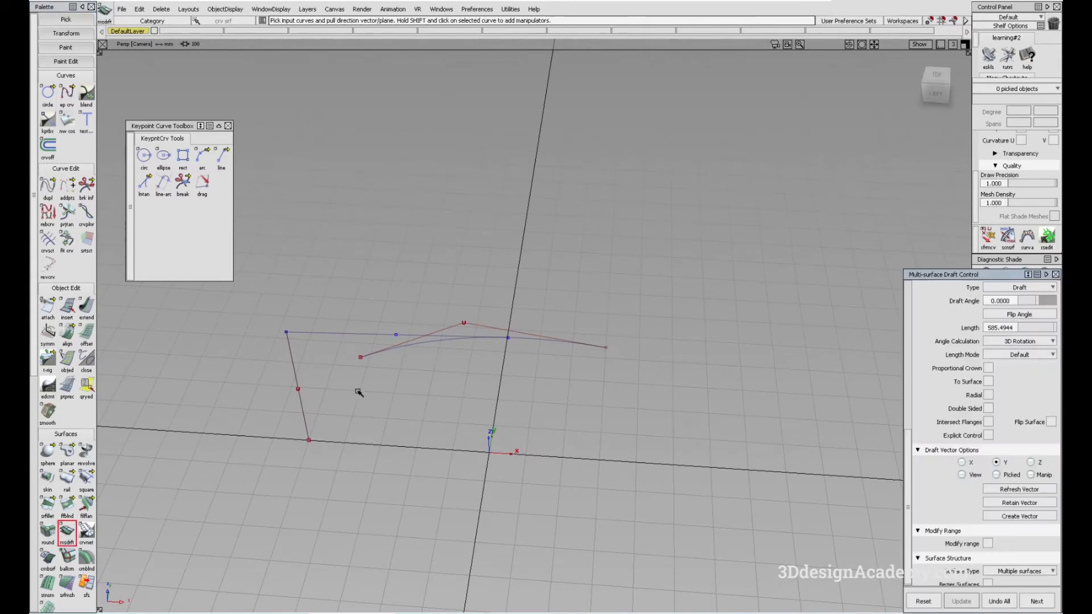
mouse_move(405, 356)
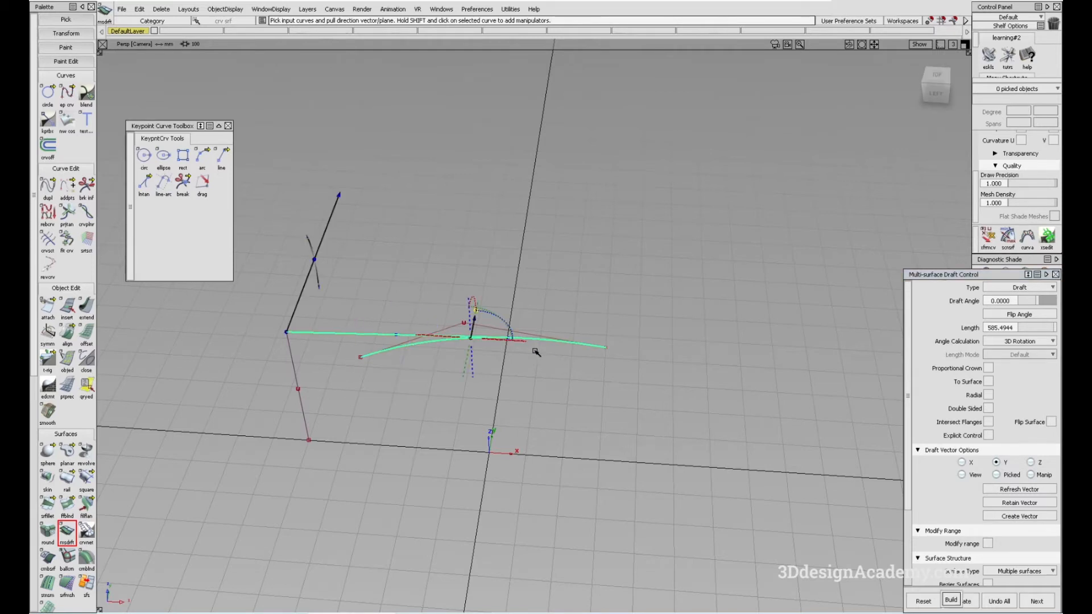
left_click(950, 601)
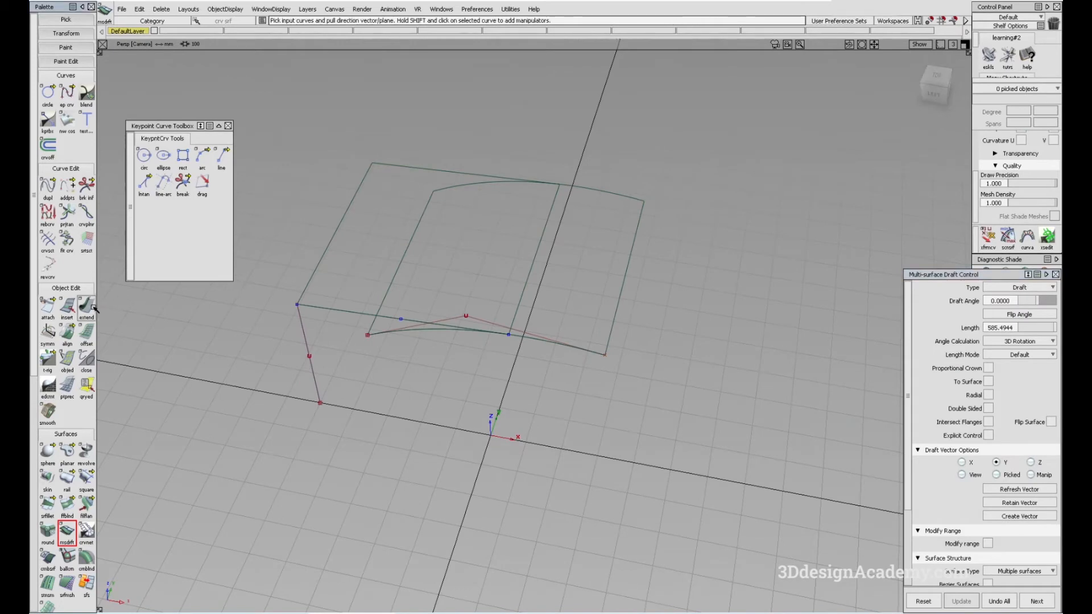
left_click(85, 306)
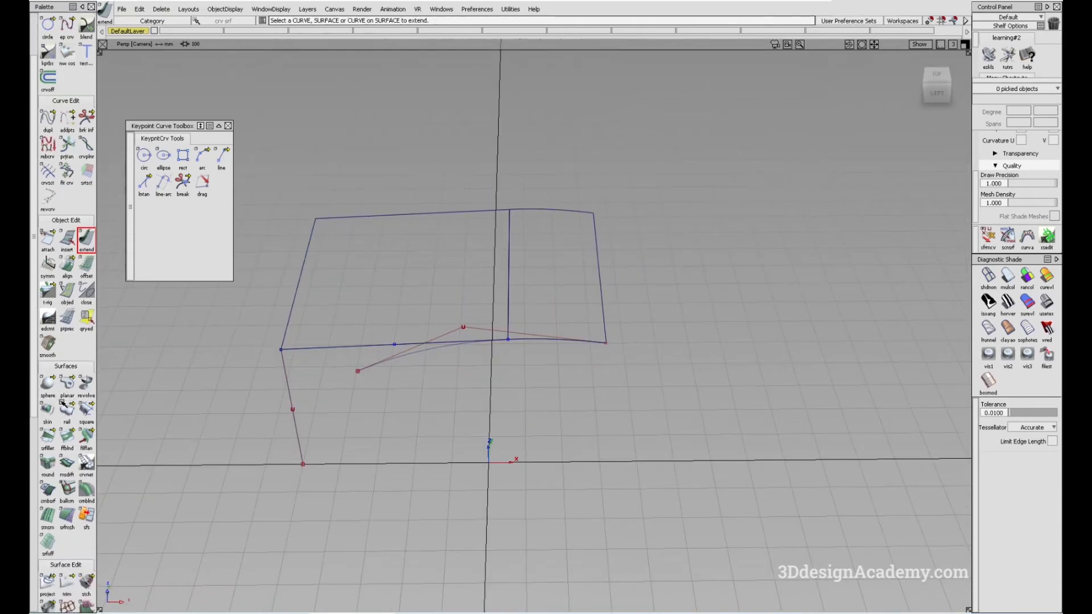
Run the Surface Continuity check with G1 Tangent Continuity between the draft surfaces
scroll("down", 3)
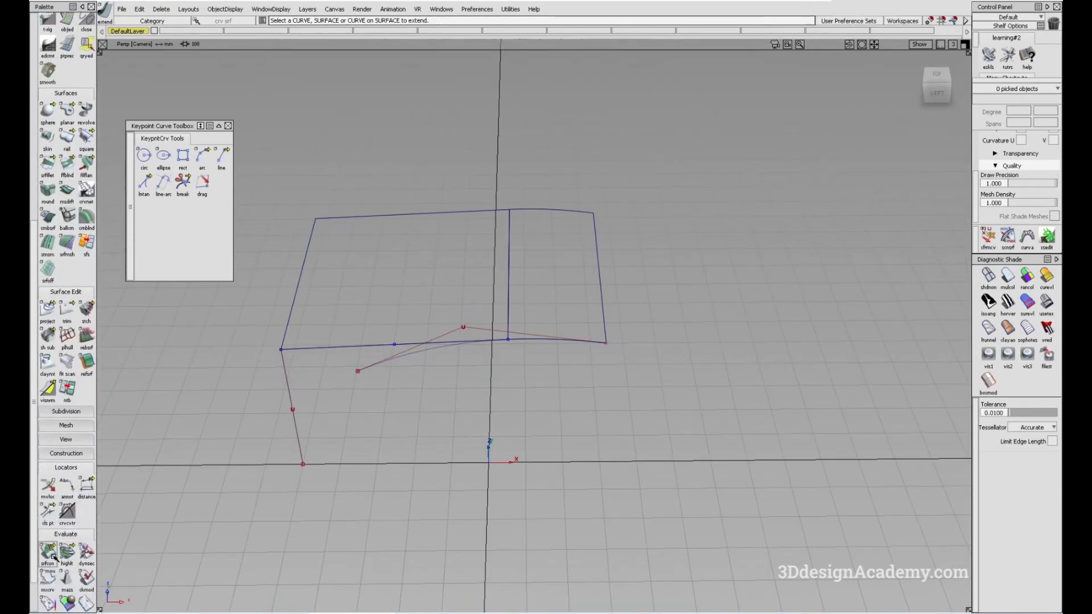
left_click(47, 550)
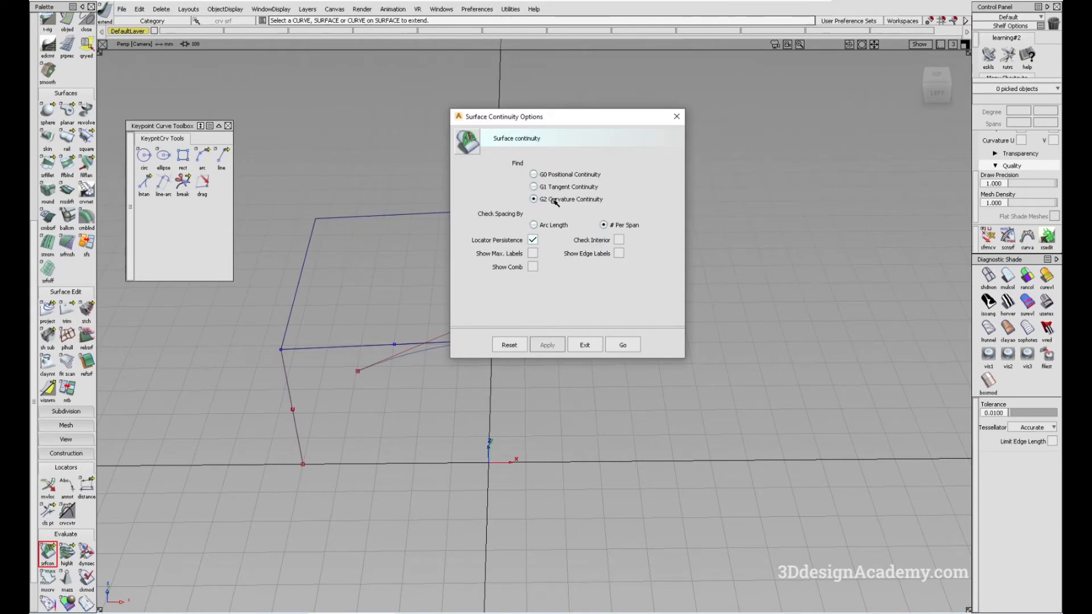
left_click(535, 187)
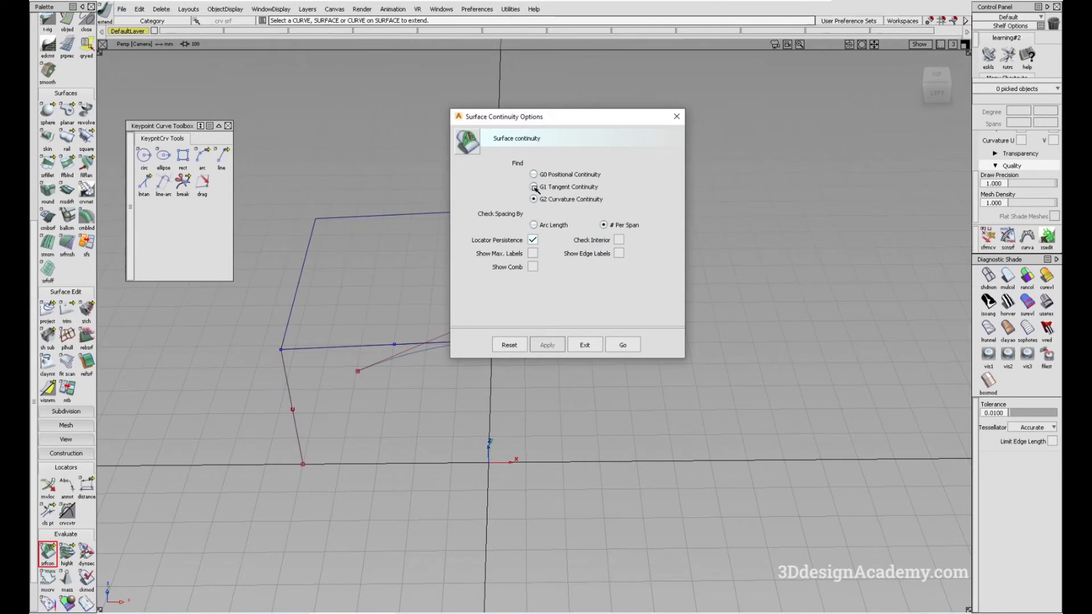
left_click(533, 186)
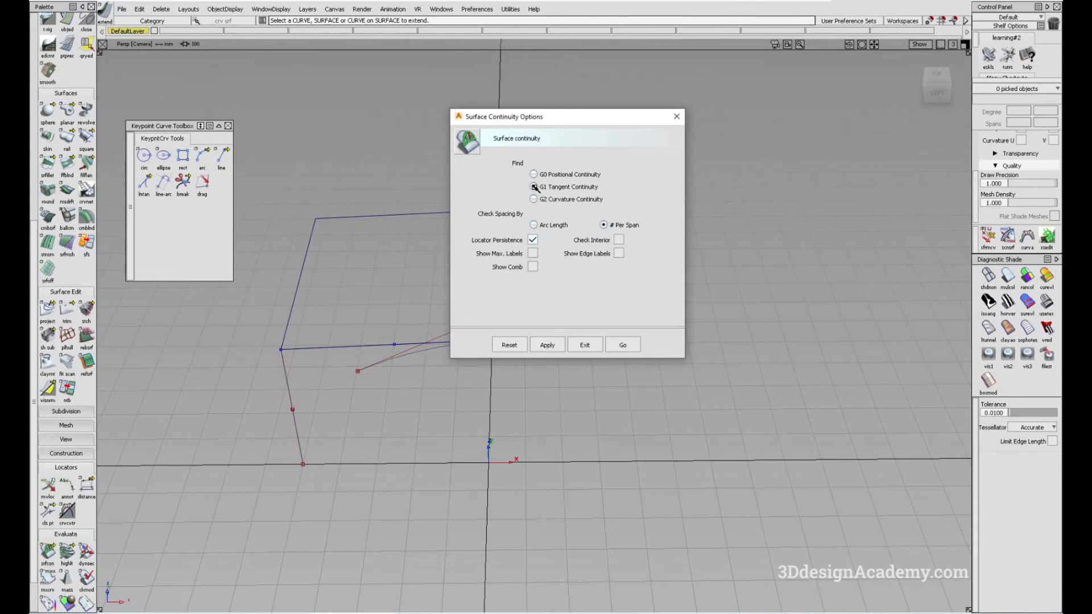
left_click(621, 343)
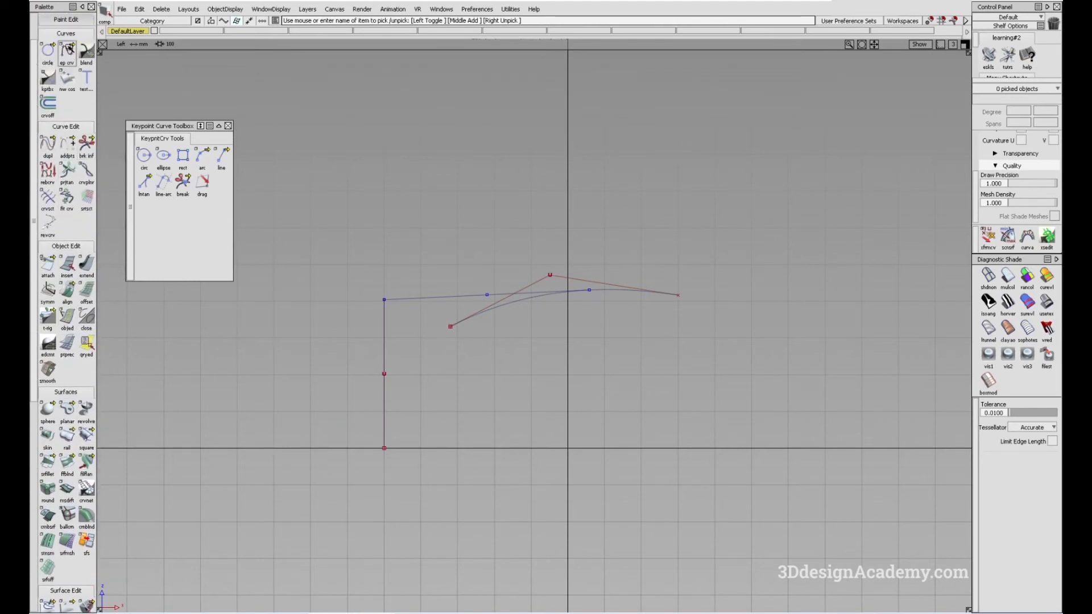
Draw a degree-1 EP Curve line from the vertical curve's top and pick the tangent line to compare
left_click(588, 290)
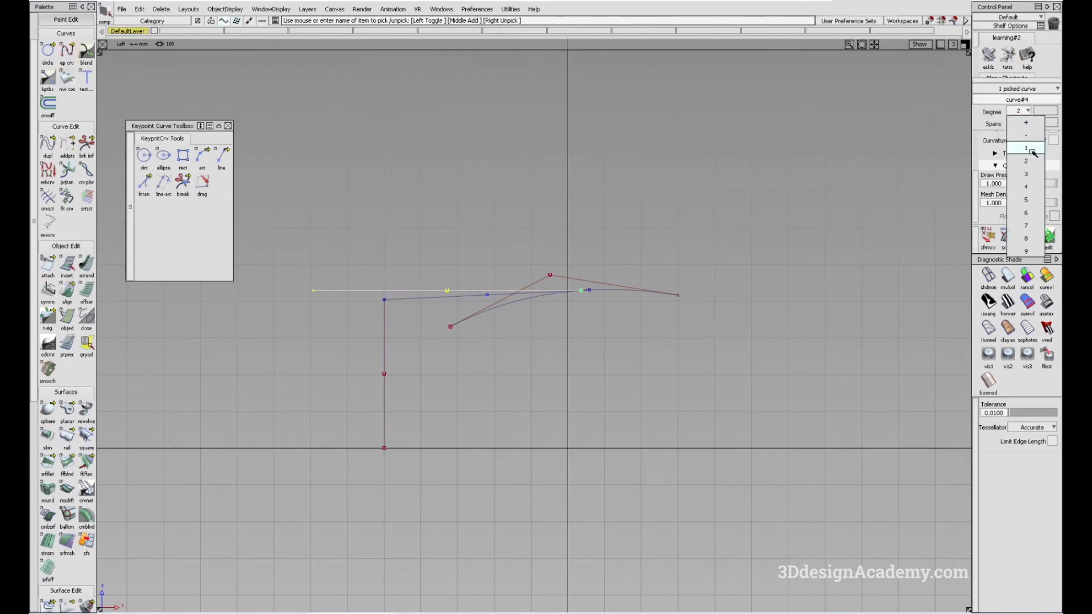
left_click(67, 288)
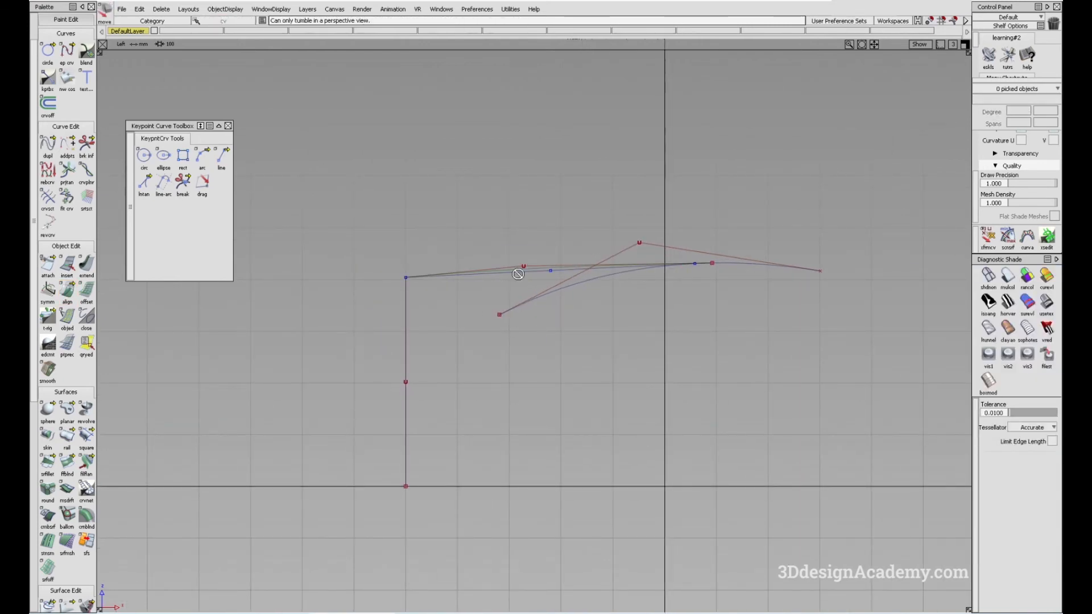
left_click(523, 266)
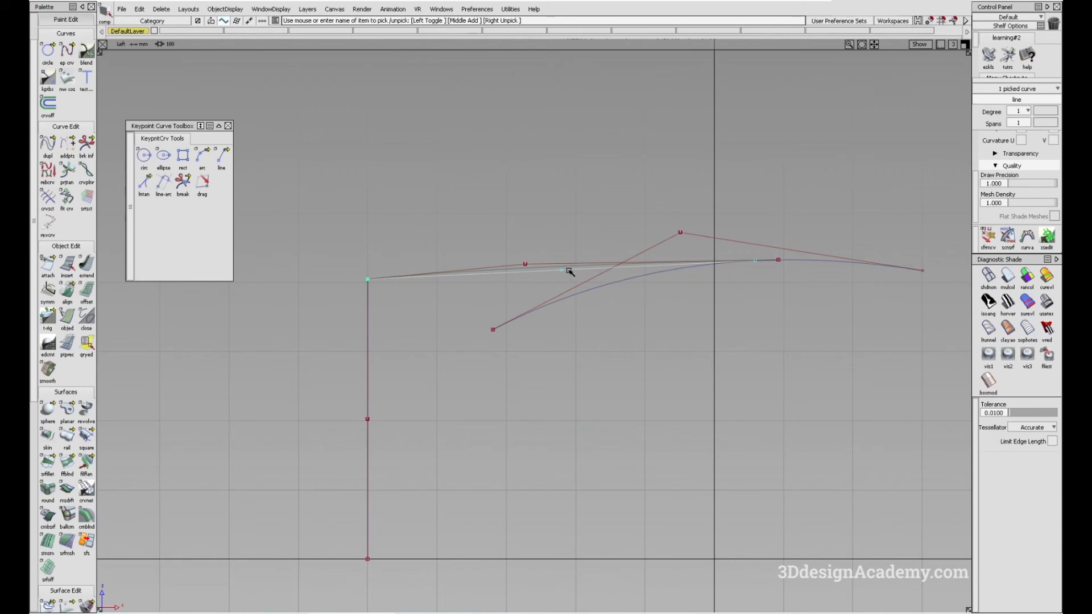